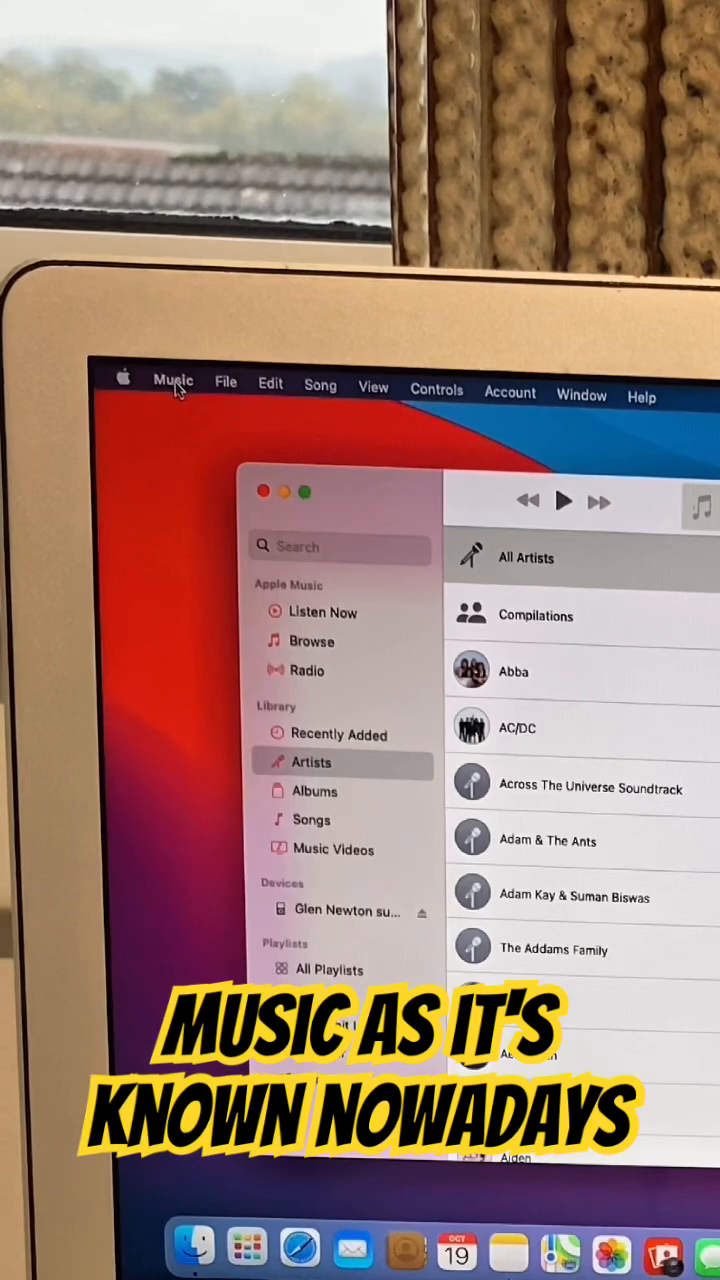
- Open Apple Music's File menu to reach the Import command
click(225, 389)
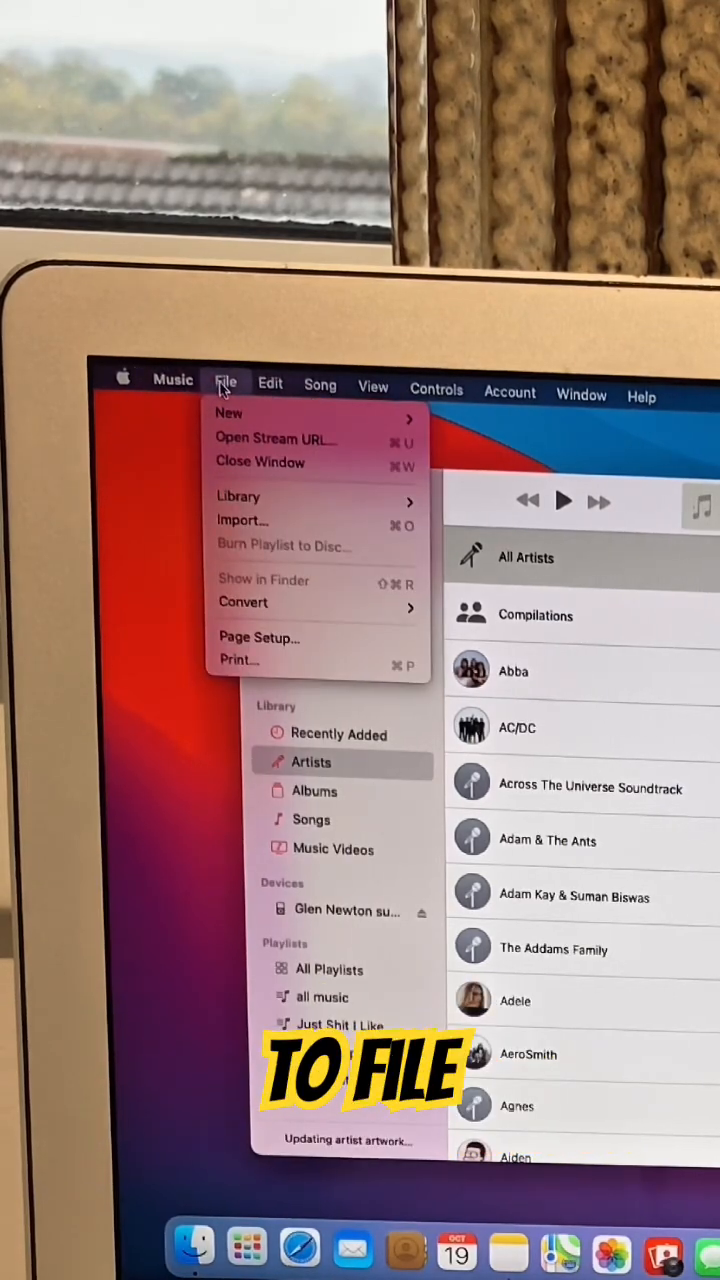
mouse_move(240, 520)
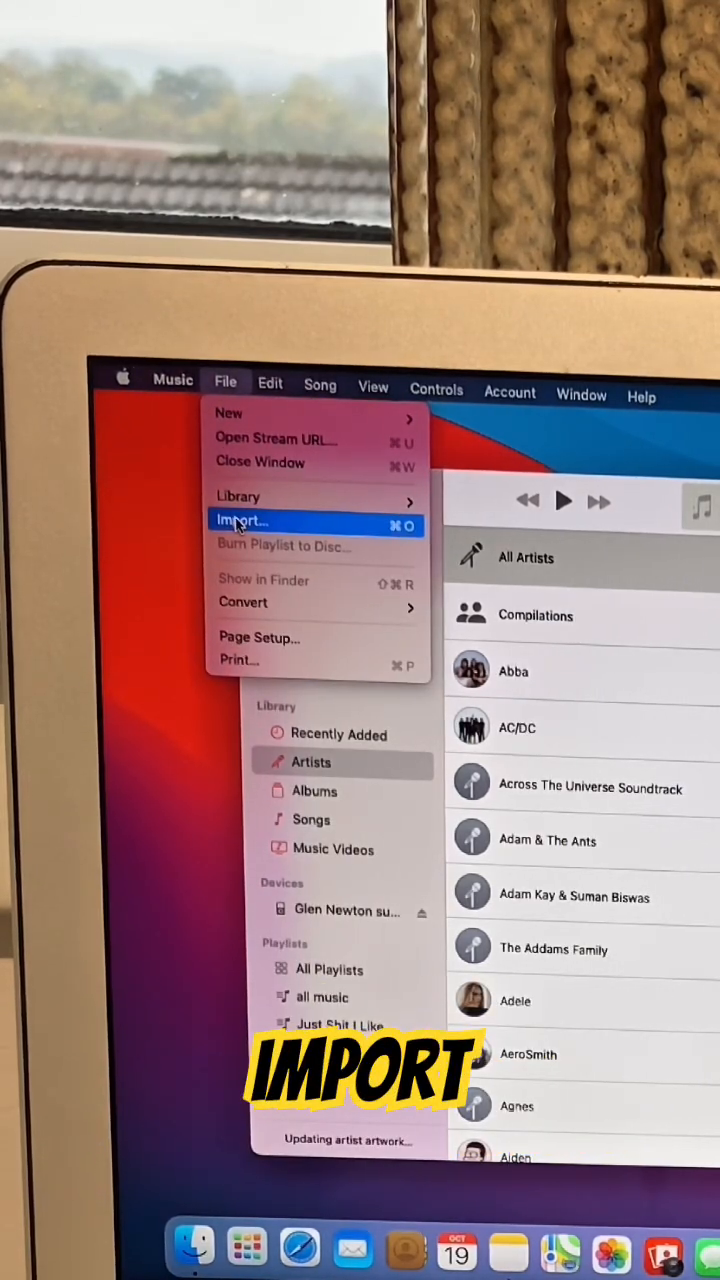